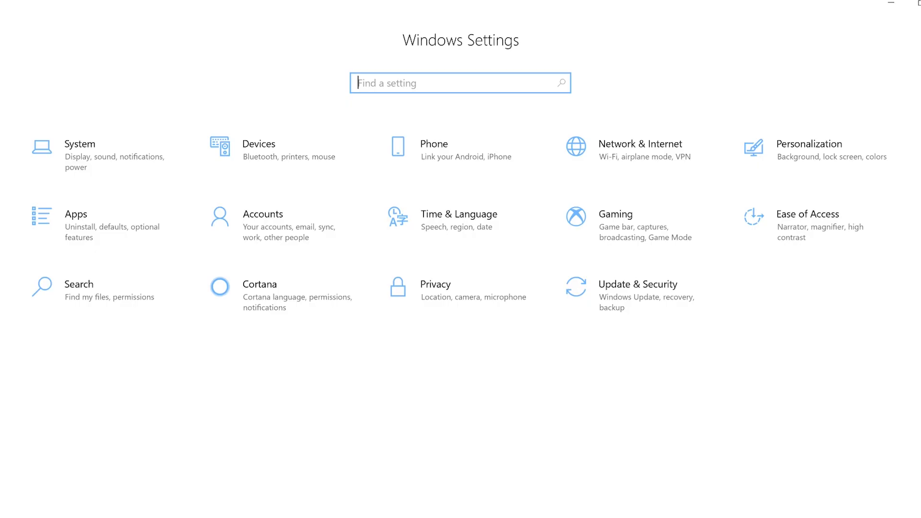
{"action": "mouse_move", "coordinate": [112, 170]}
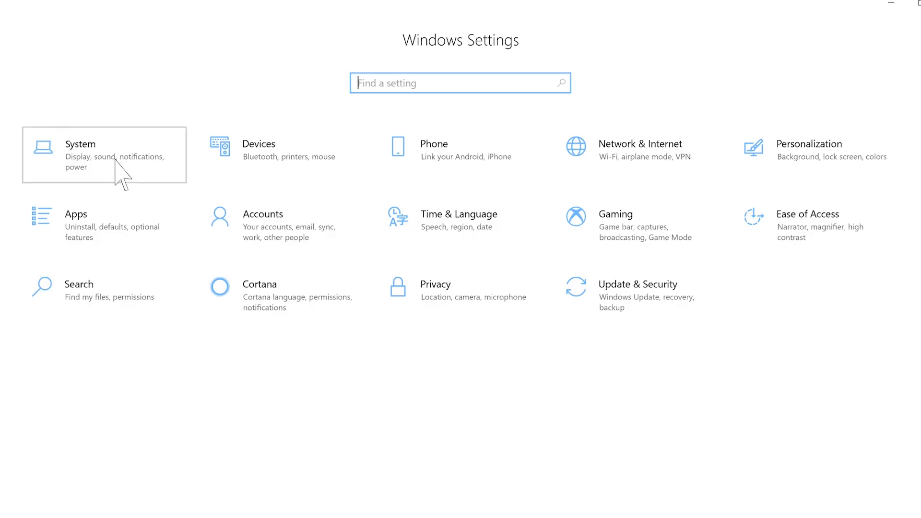
Go to System > Storage to view Local Disk (C:) usage: 300 GB used, 176 GB free
{"action": "left_click", "coordinate": [103, 155]}
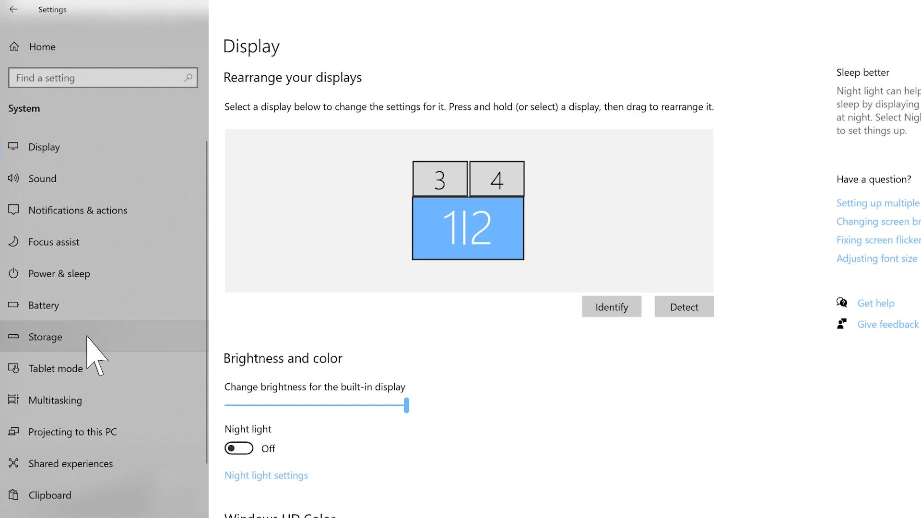
{"action": "left_click", "coordinate": [48, 337]}
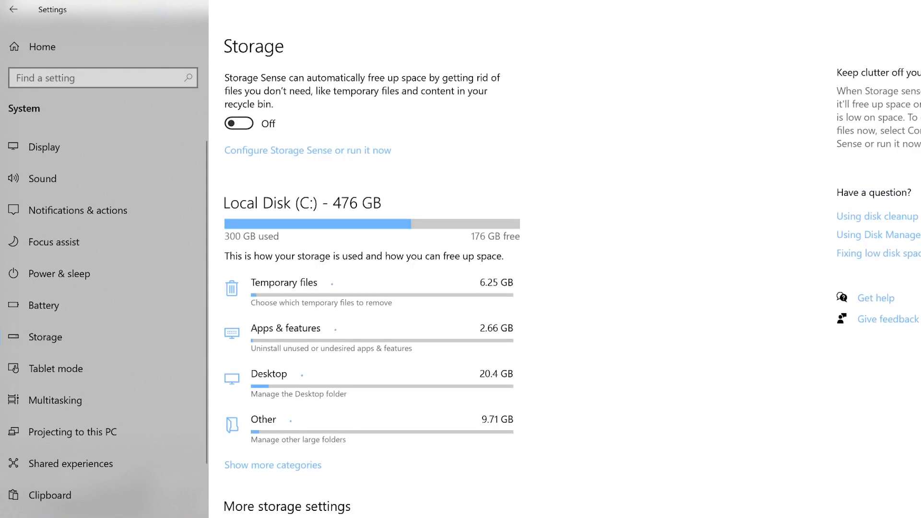